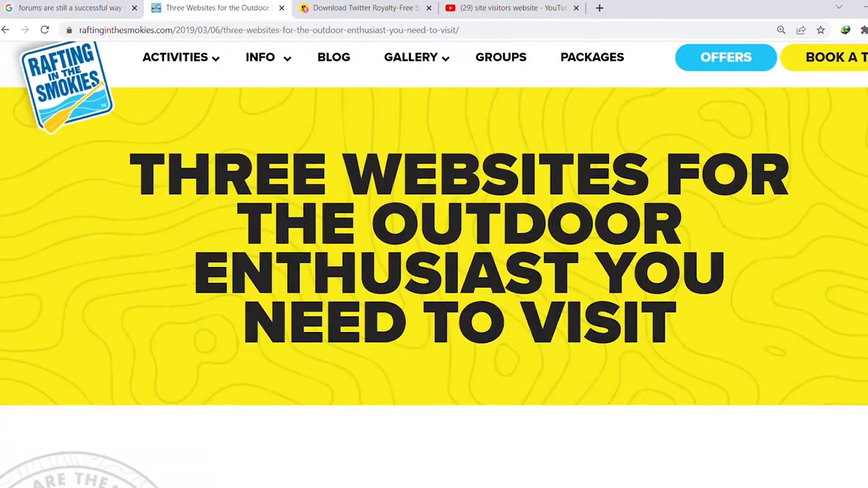
Return from the outdoor-enthusiast websites article to the "10 Proven Ways to Increase Website Traffic" article.
{"action": "scroll", "scroll_direction": "down", "scroll_amount": 3}
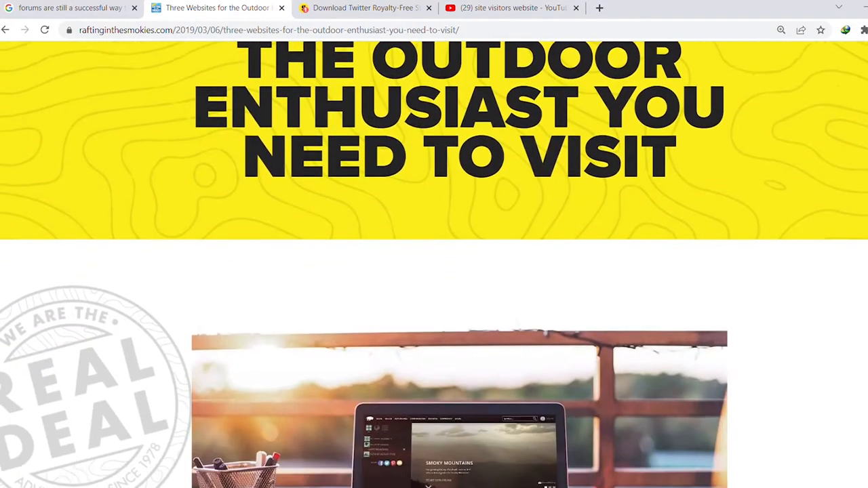
{"action": "left_click", "coordinate": [217, 8]}
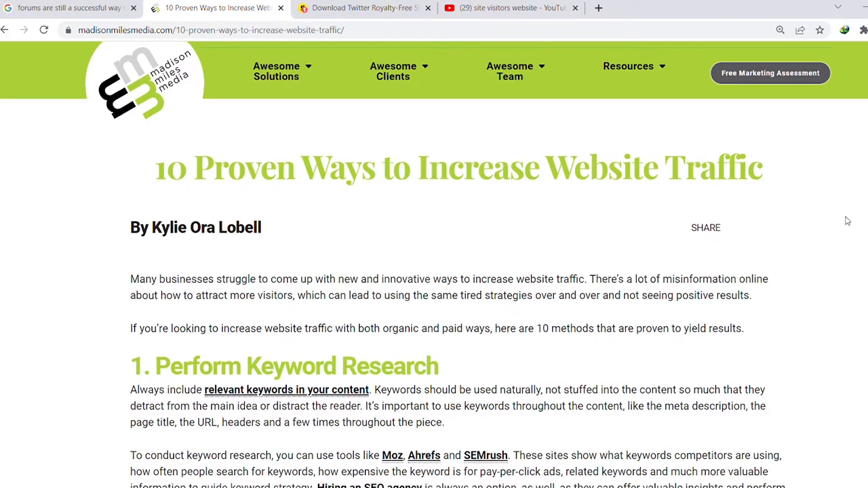